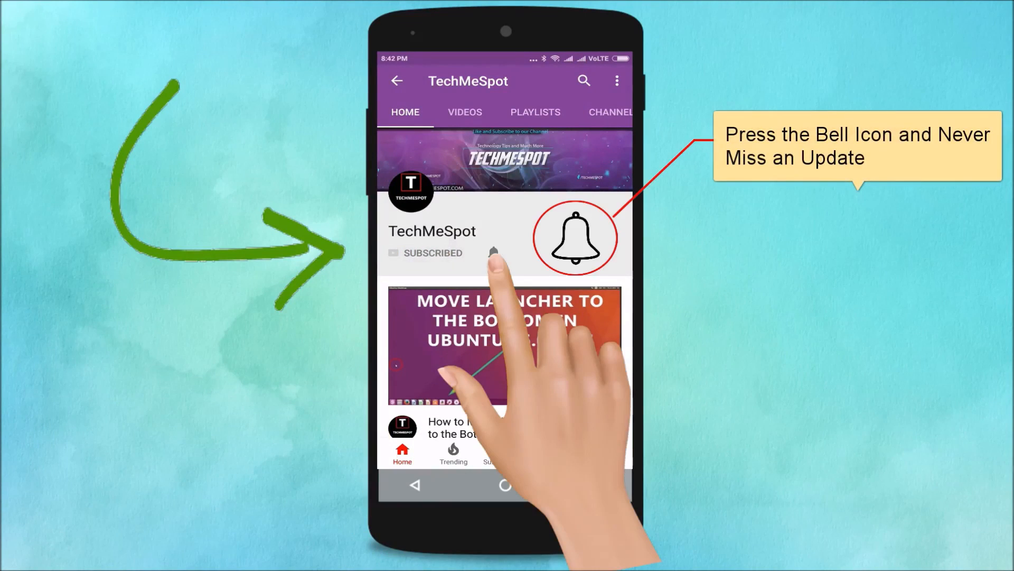
# Search Windows for "settings" so the Settings app appears as the best match
pyautogui.click(493, 252)
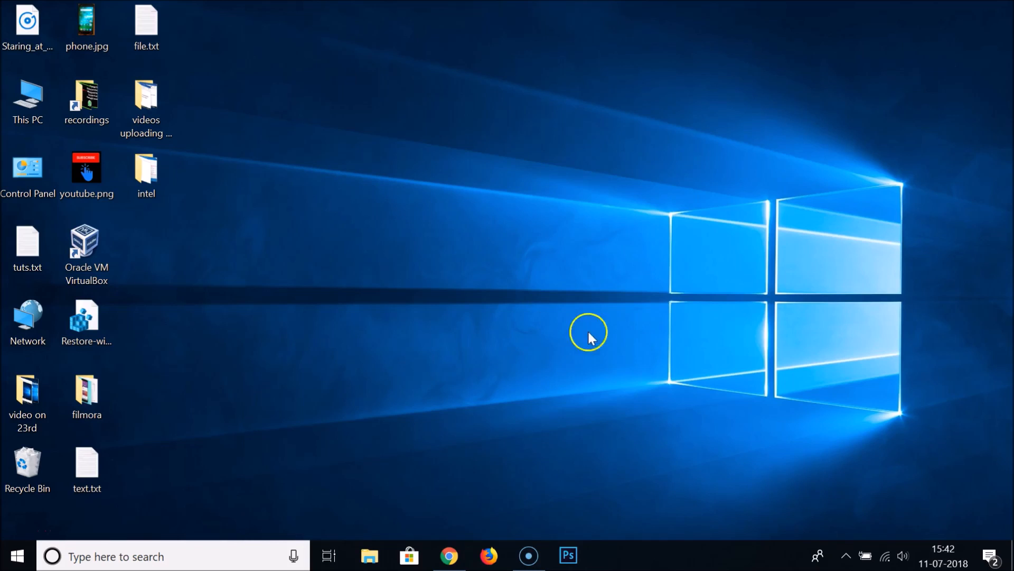
pyautogui.moveTo(678, 555)
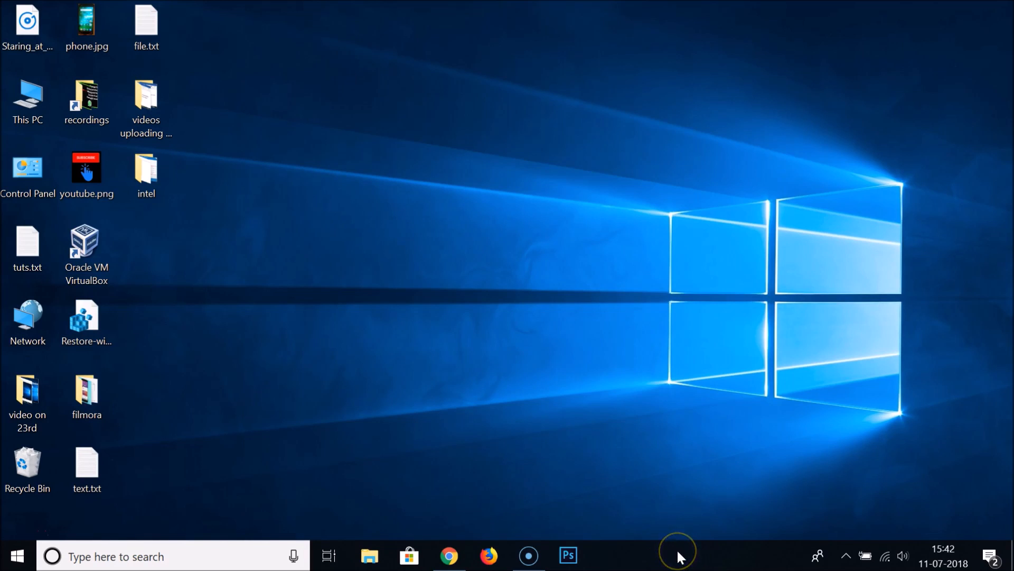
pyautogui.moveTo(675, 545)
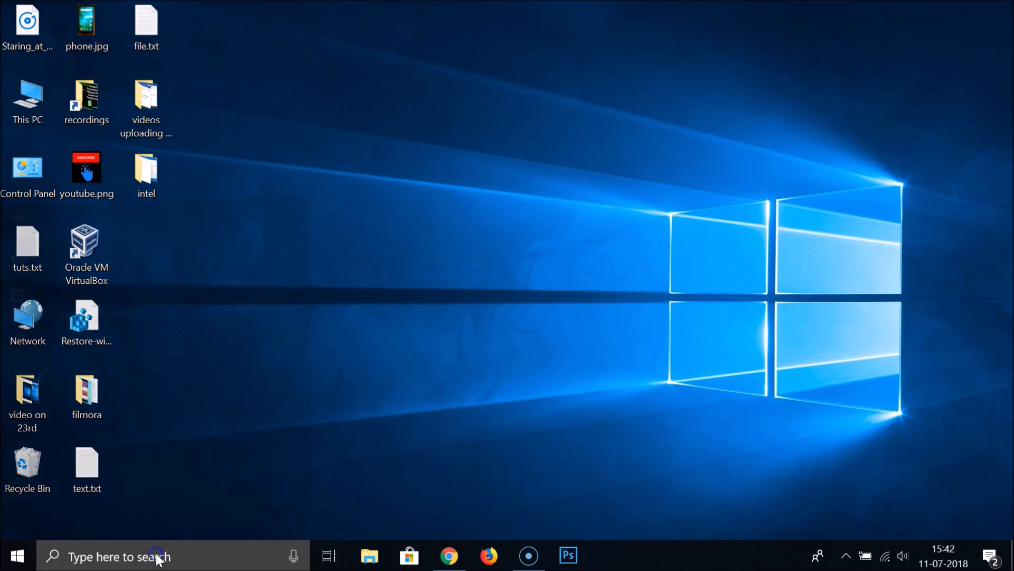
pyautogui.write('setting')
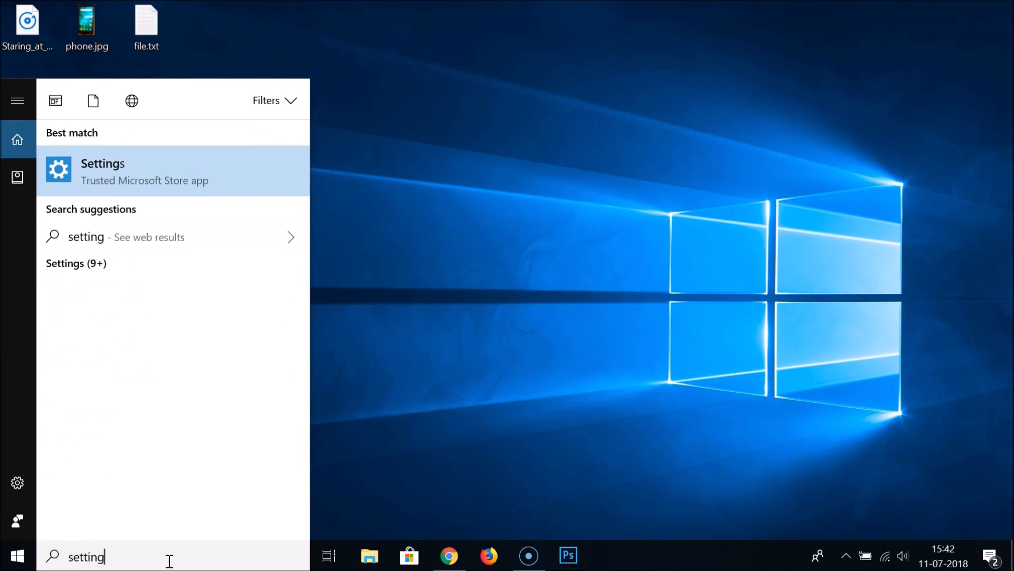
pyautogui.write('s')
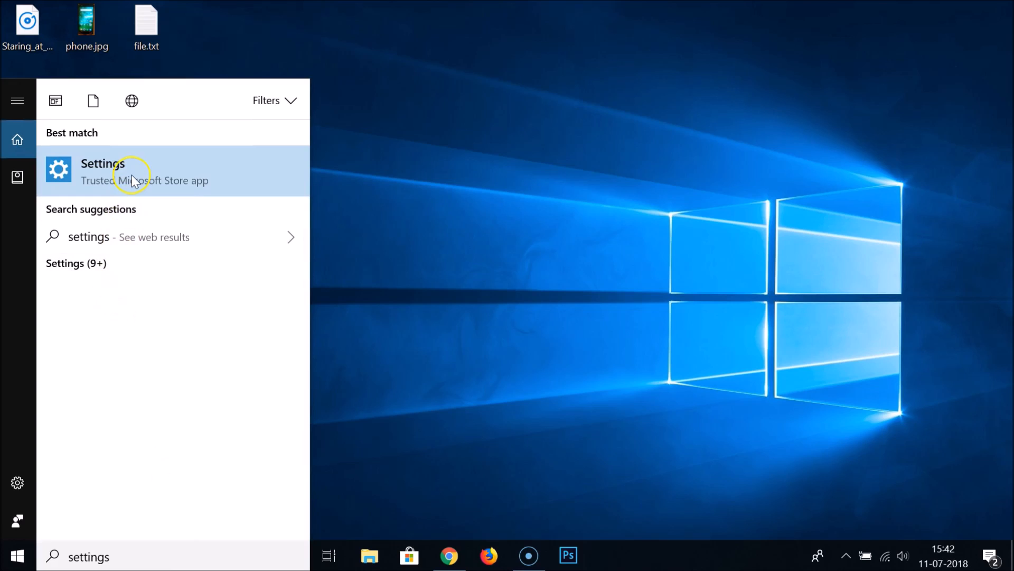
# Launch Settings and go to Personalization > Colors
pyautogui.click(101, 172)
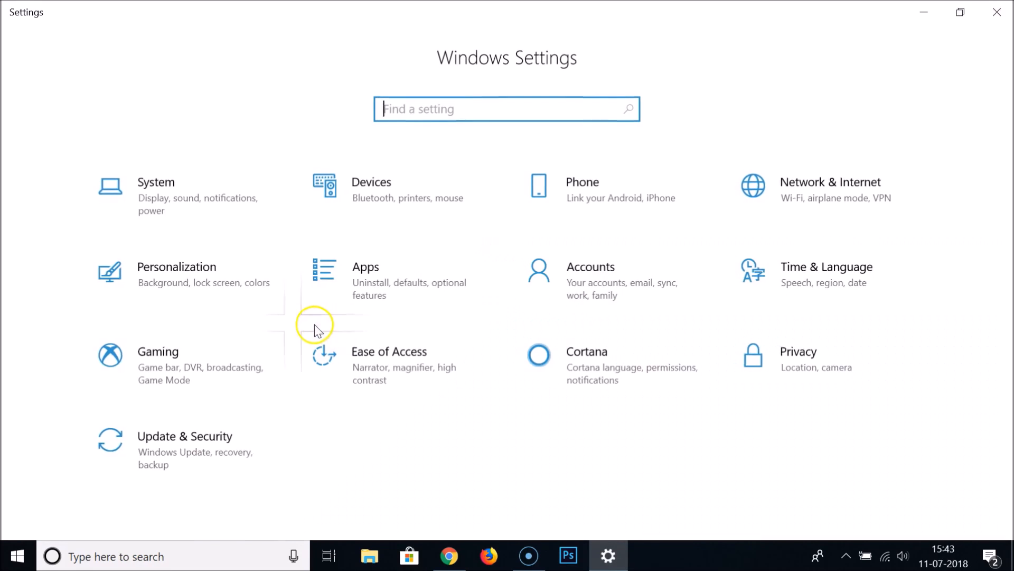
pyautogui.click(176, 266)
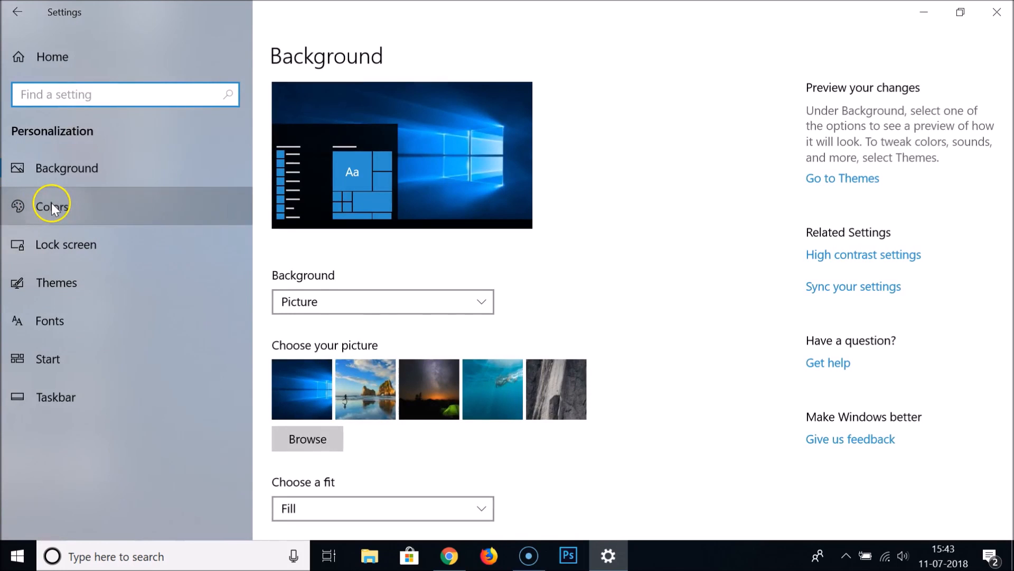
pyautogui.click(52, 206)
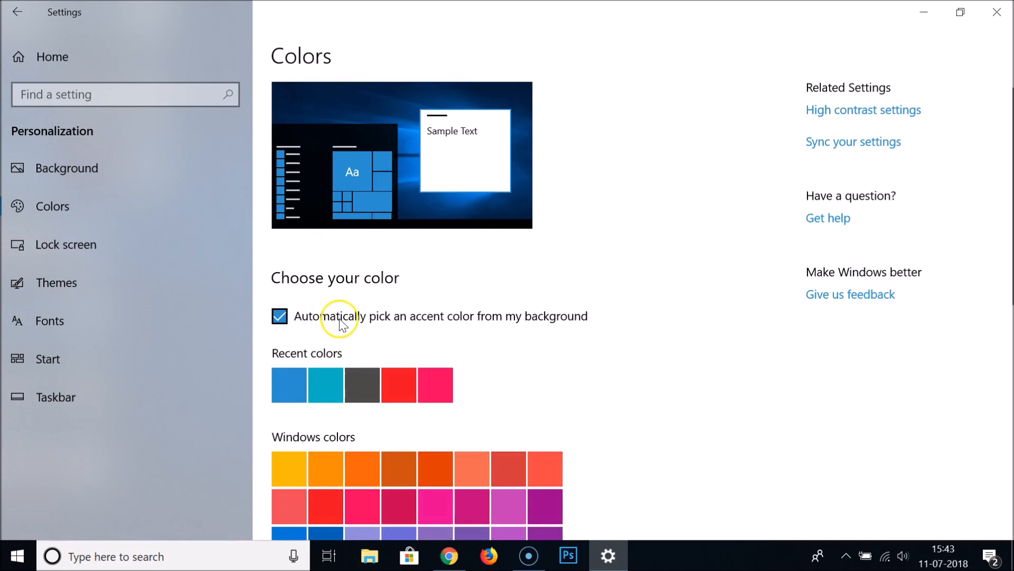
pyautogui.moveTo(323, 329)
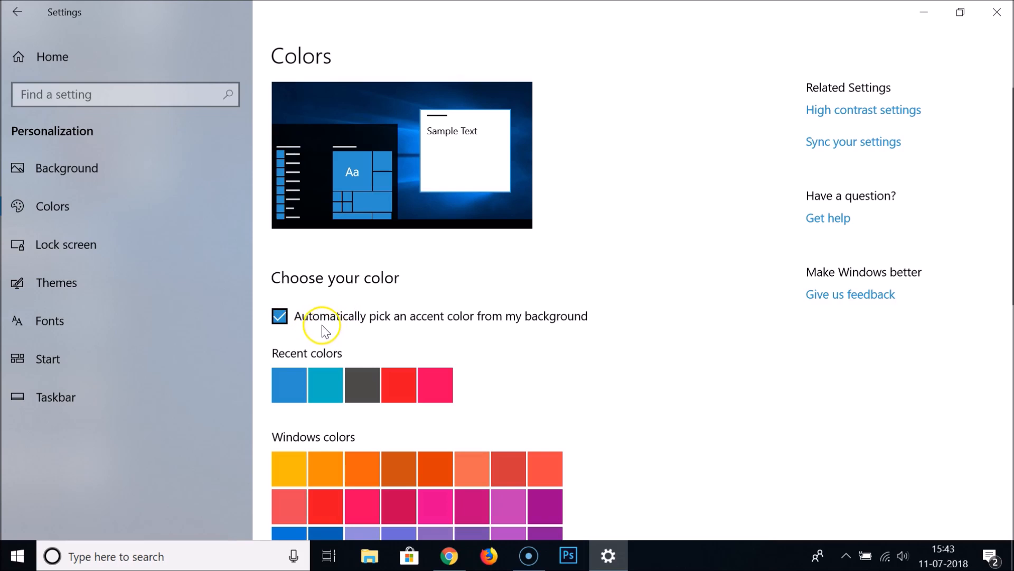
pyautogui.moveTo(396, 325)
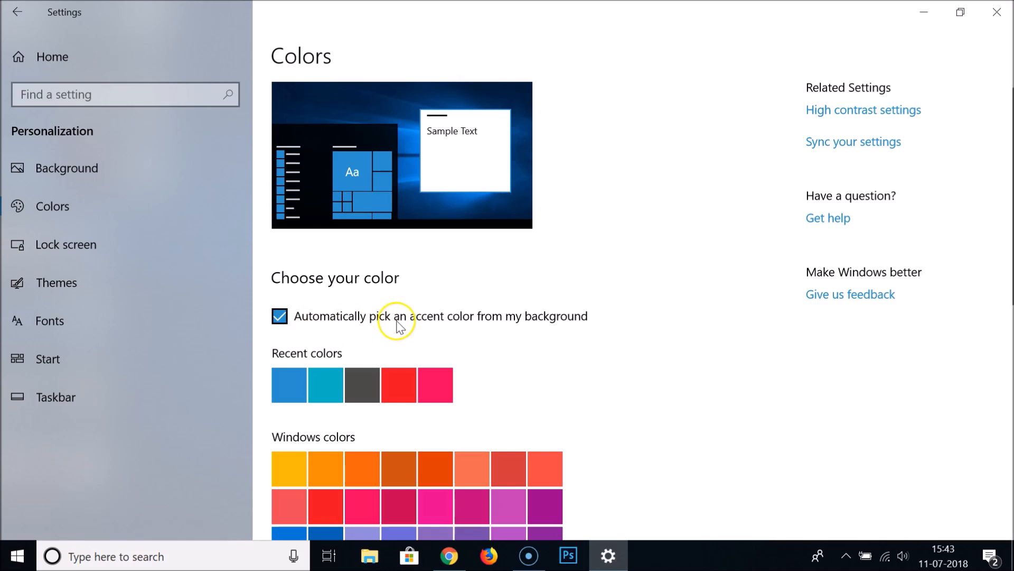
pyautogui.moveTo(482, 328)
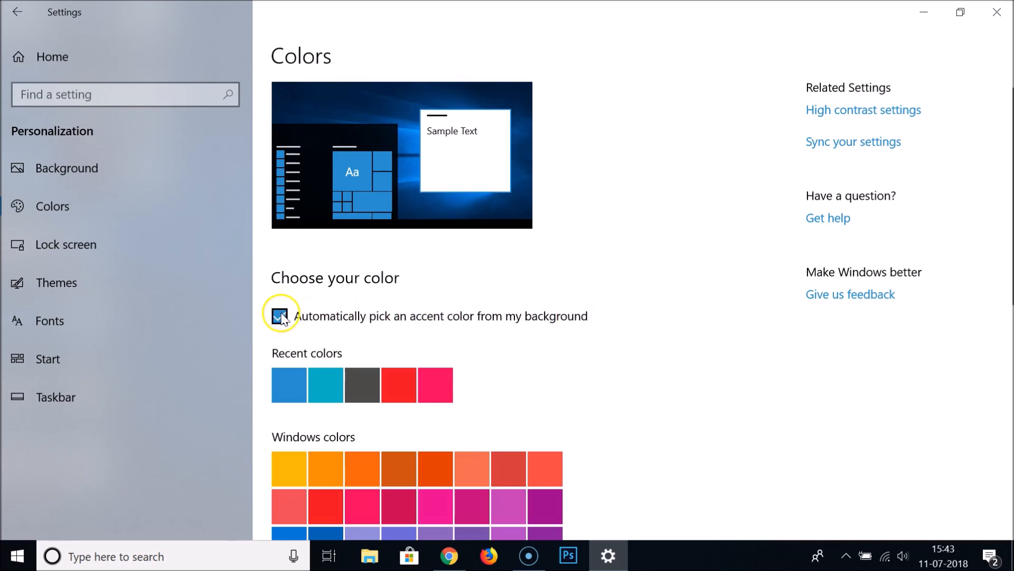
# Turn off automatic accent picking and show the accent colour on Start, taskbar and action center
pyautogui.click(280, 316)
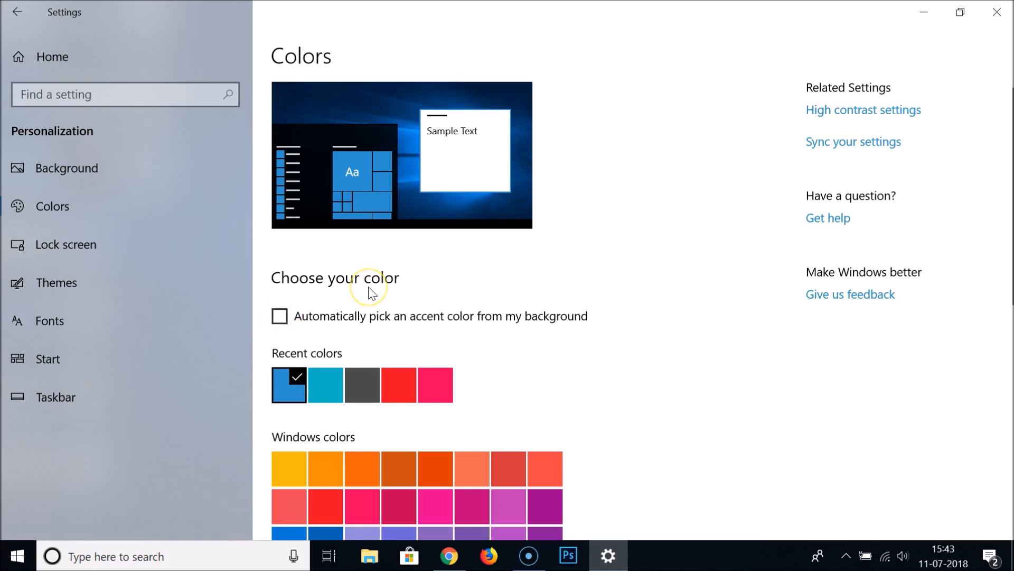
pyautogui.scroll(-3)
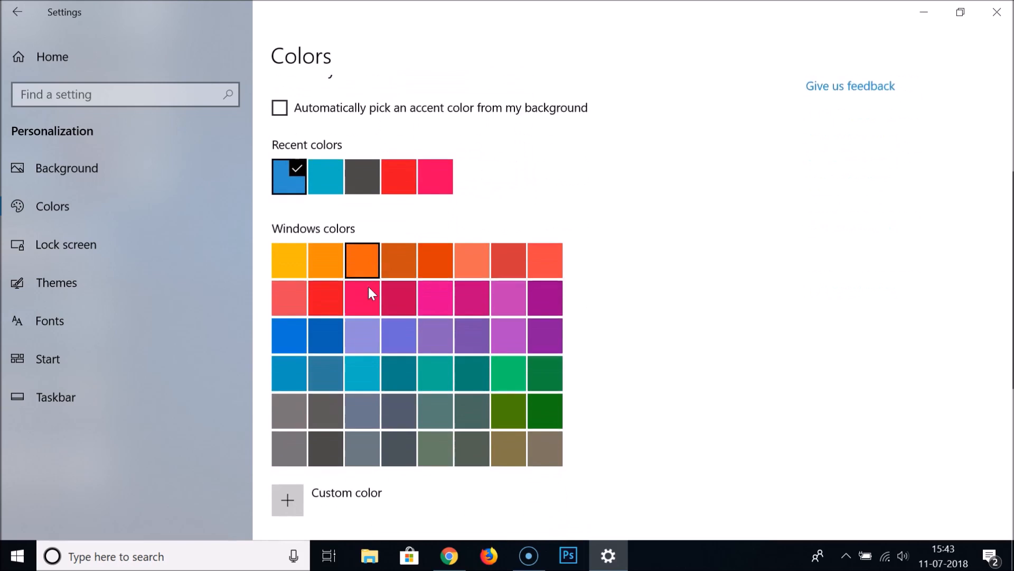
pyautogui.scroll(-3)
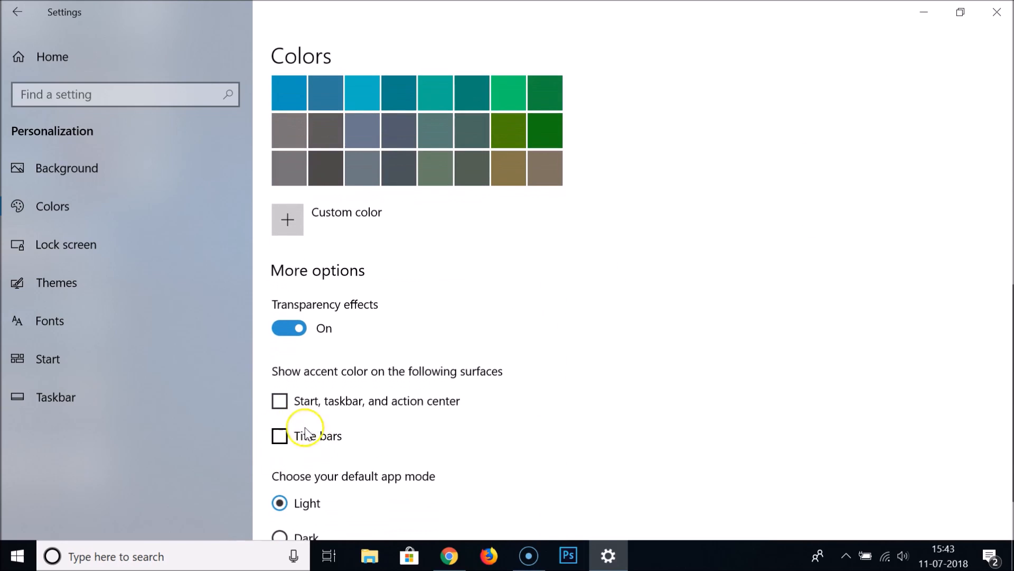
pyautogui.moveTo(328, 382)
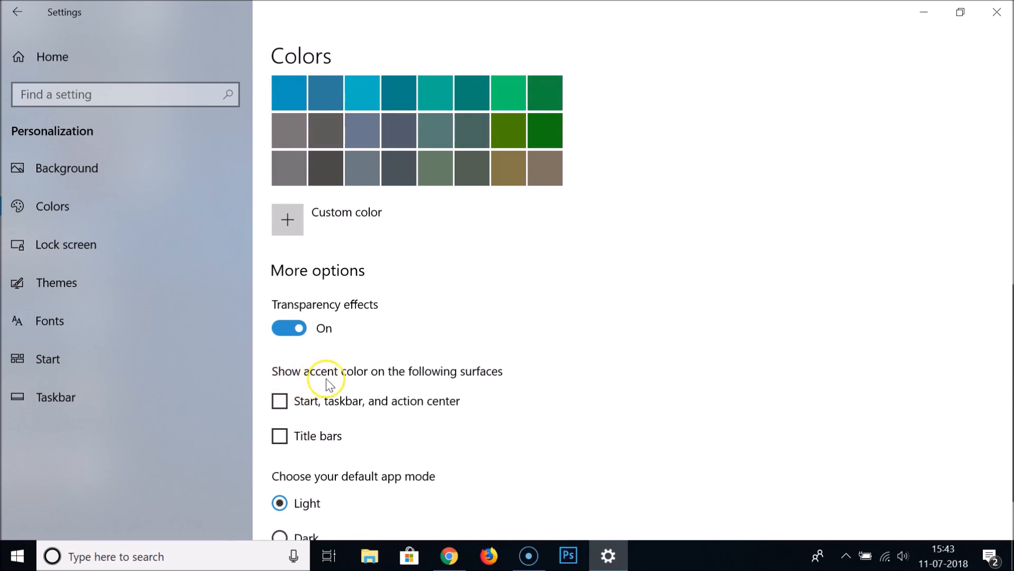
pyautogui.moveTo(490, 378)
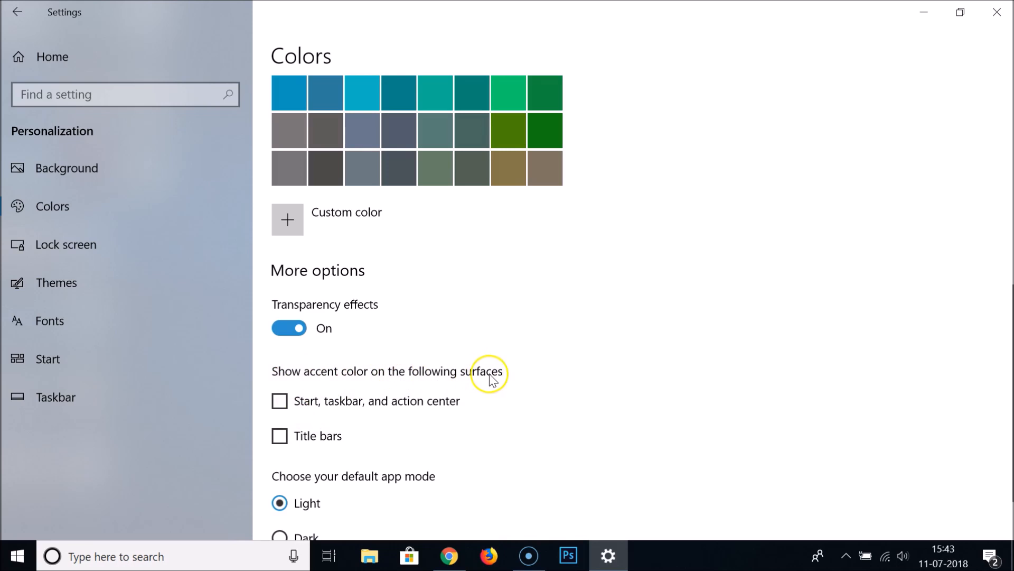
pyautogui.moveTo(312, 408)
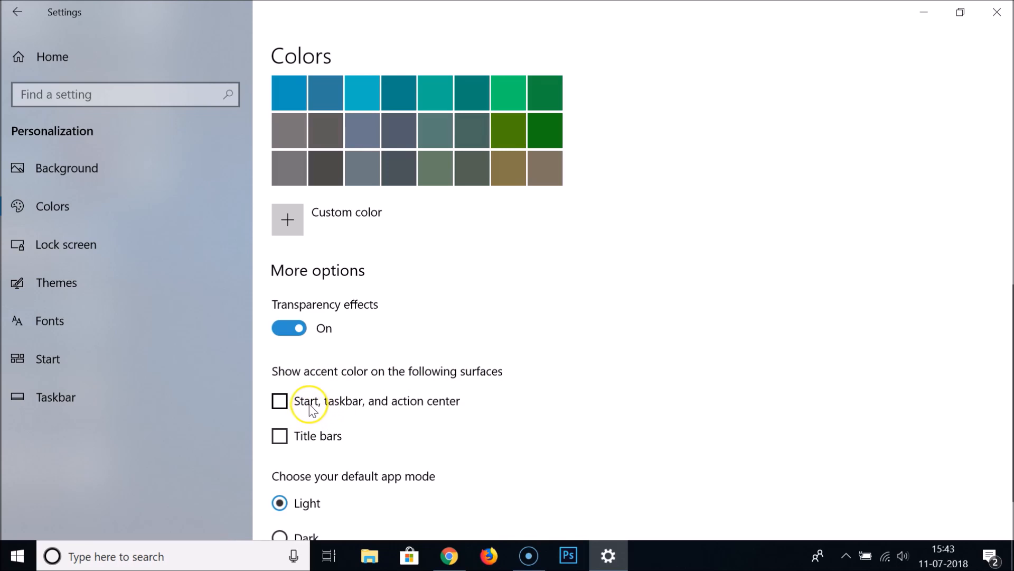
pyautogui.moveTo(434, 409)
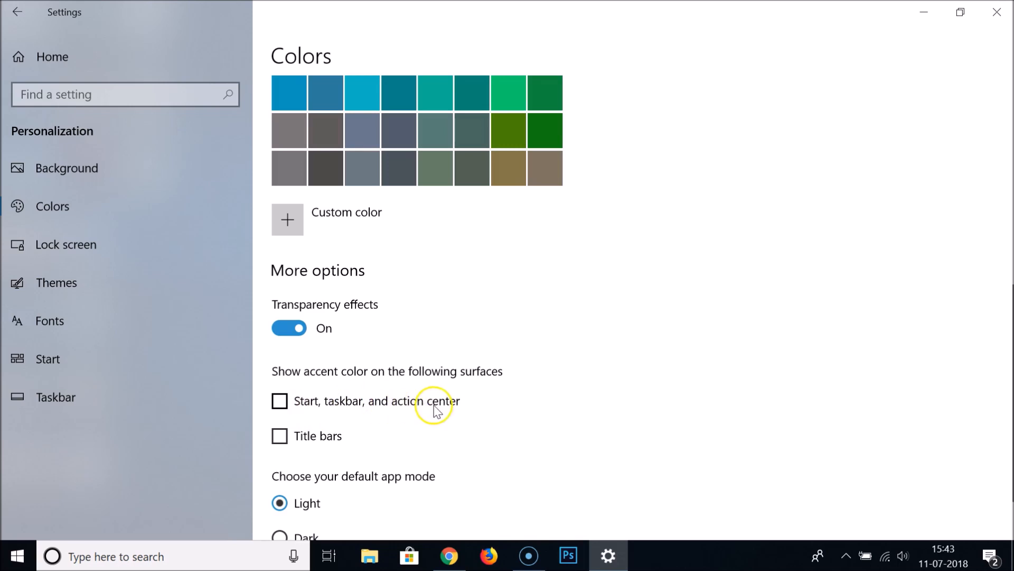
pyautogui.moveTo(279, 402)
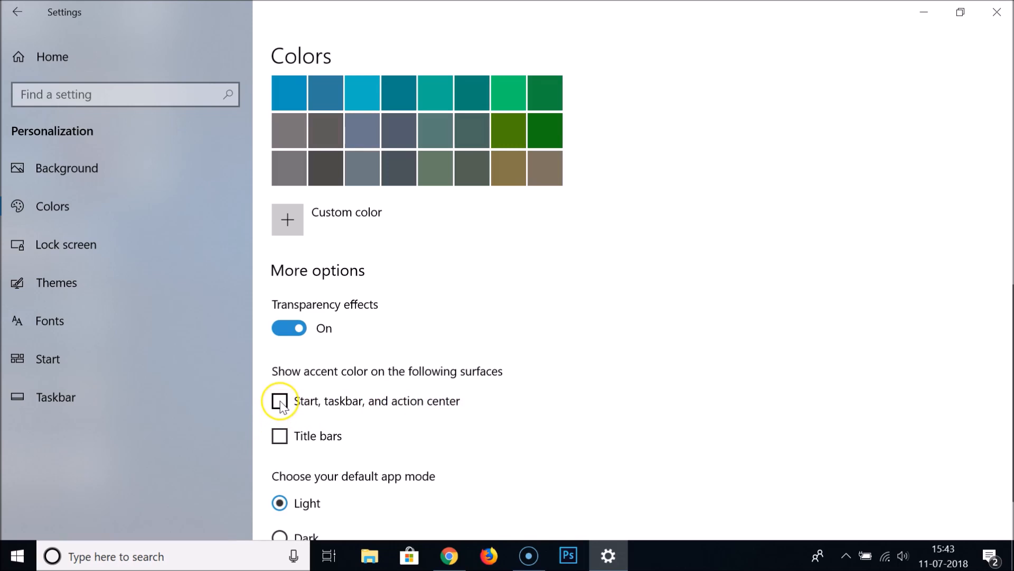
pyautogui.click(279, 400)
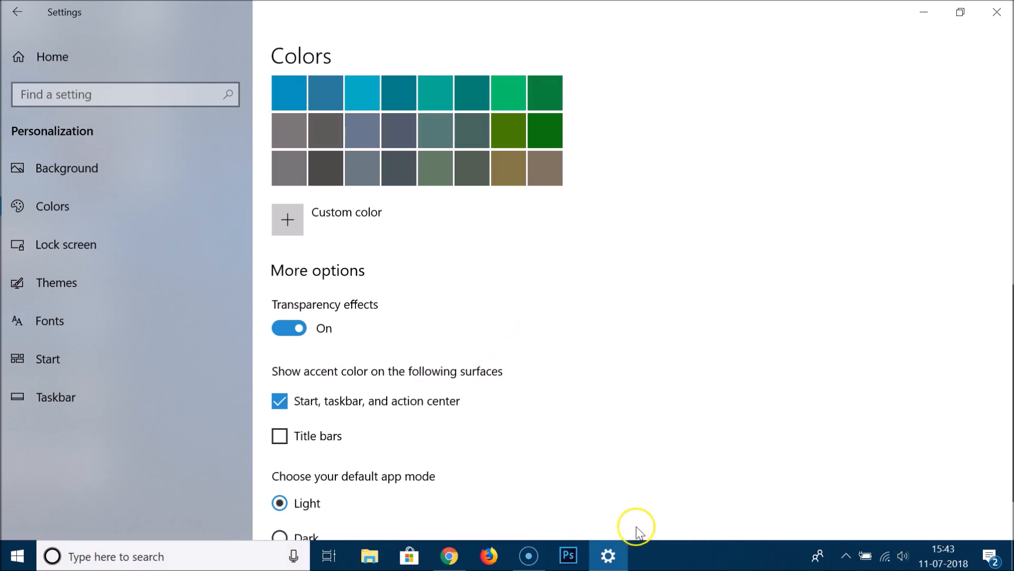
# Try dark orange and Mint light, then settle on the pink swatch as the Windows accent colour
pyautogui.scroll(3)
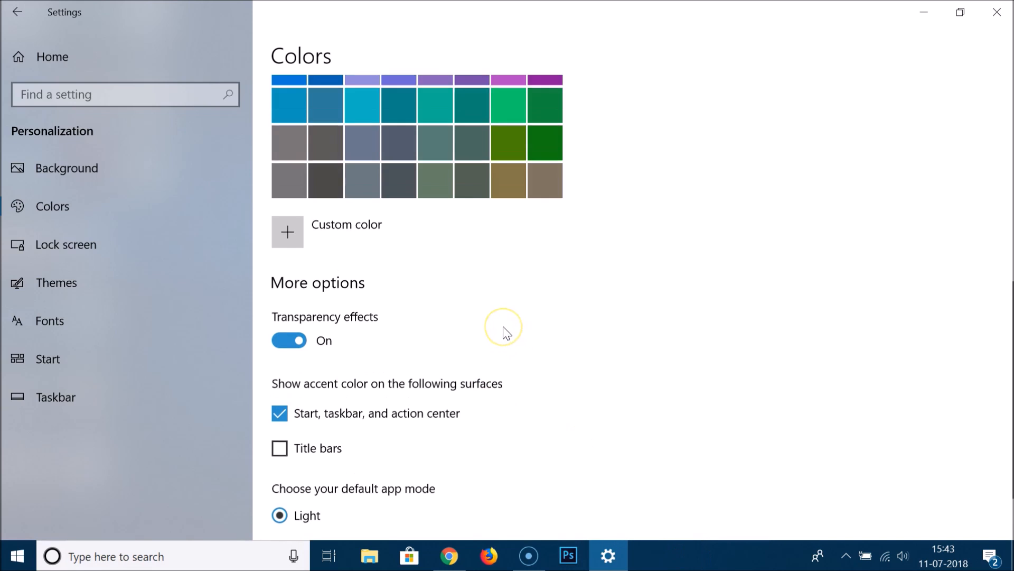
pyautogui.scroll(3)
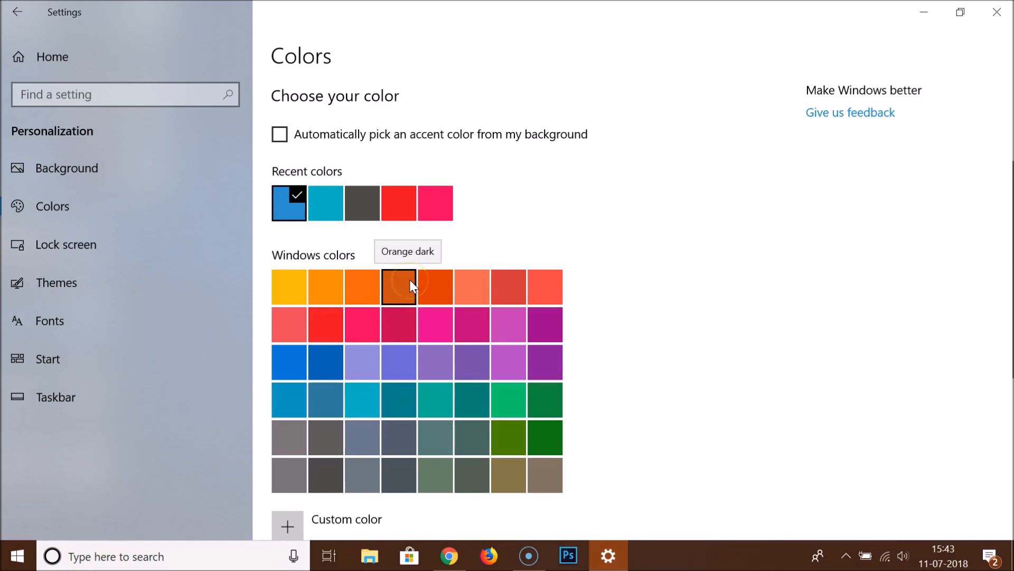
pyautogui.click(398, 286)
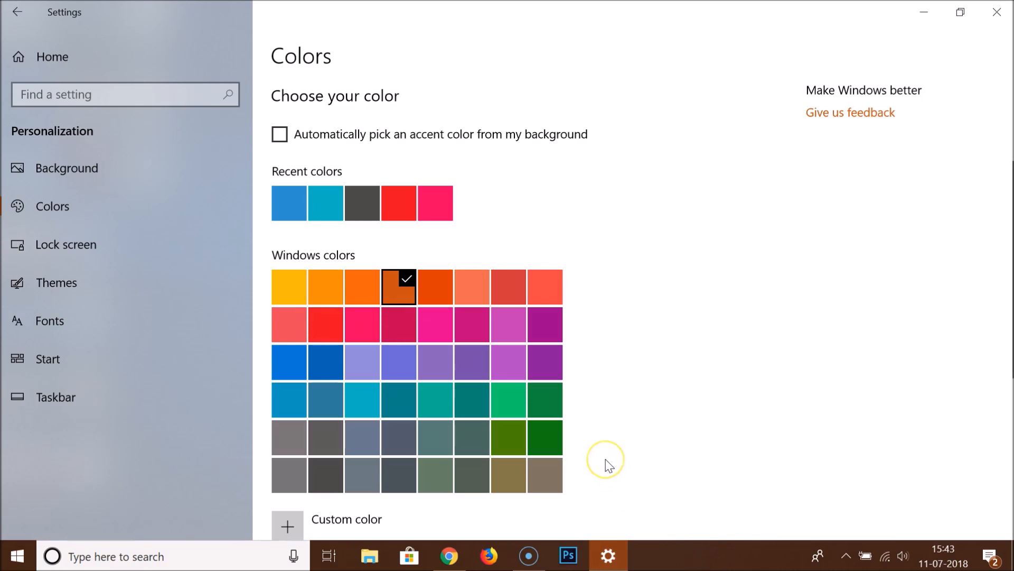
pyautogui.scroll(-3)
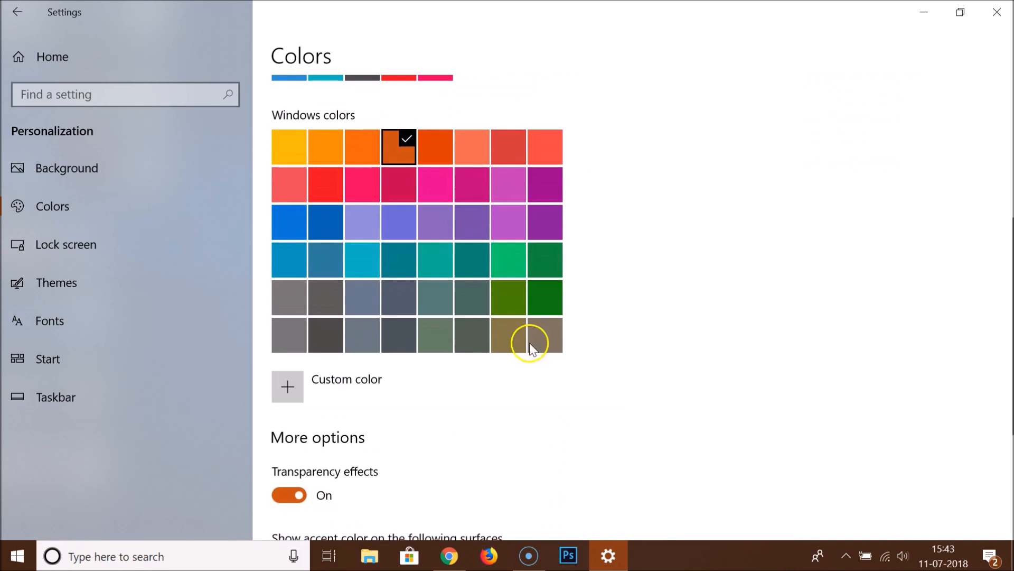
pyautogui.moveTo(436, 260)
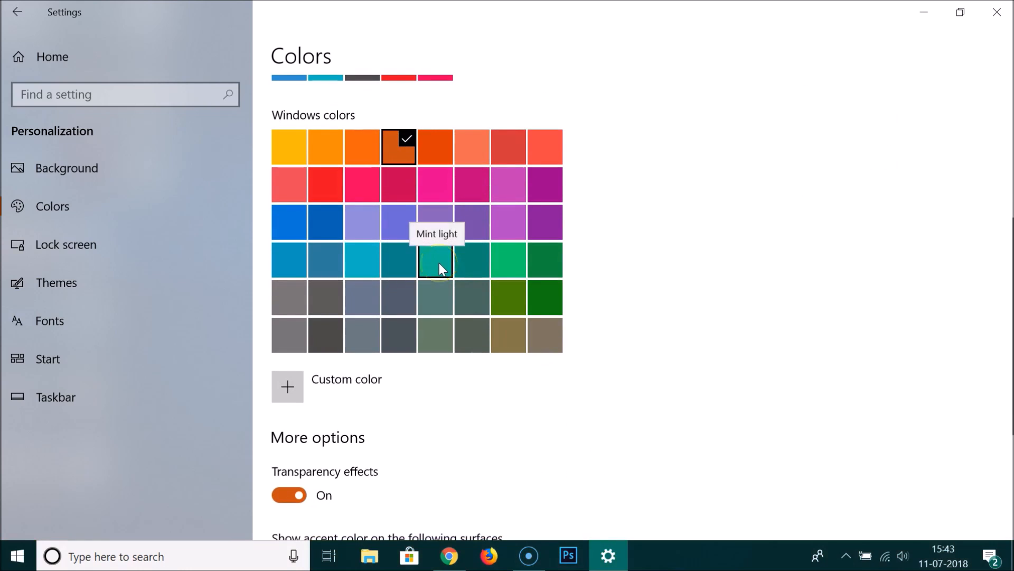
pyautogui.click(435, 259)
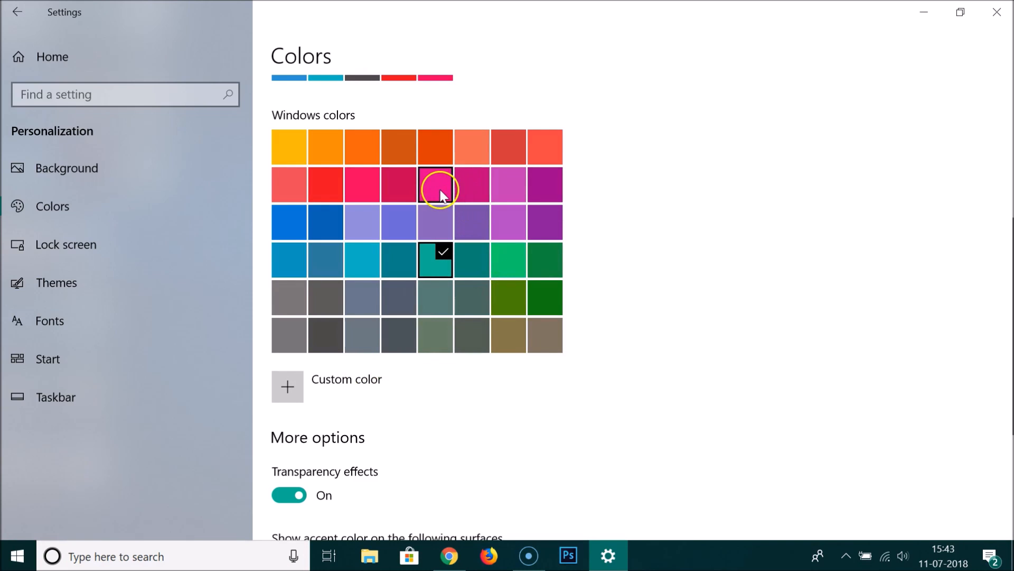
pyautogui.click(435, 184)
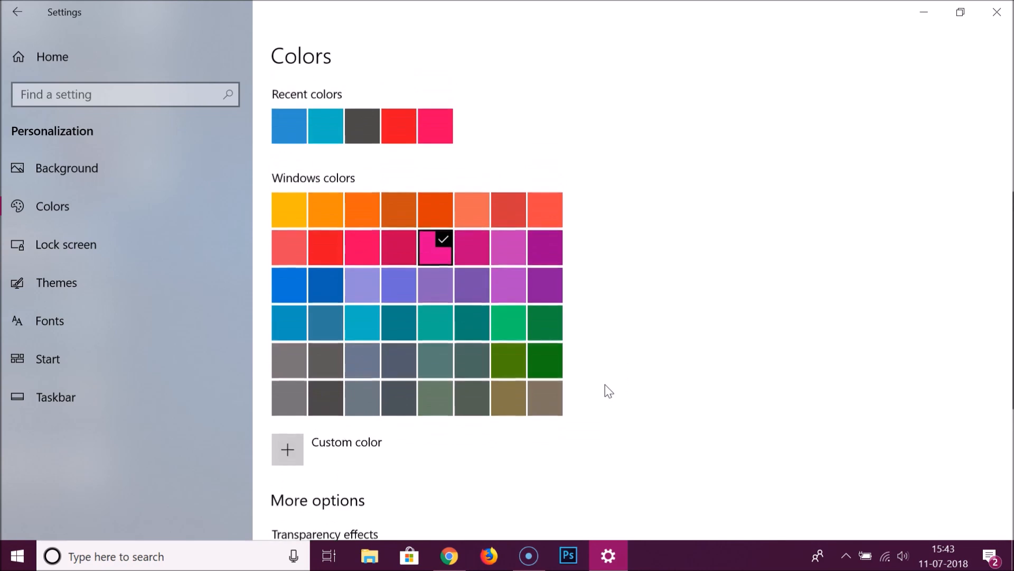
pyautogui.scroll(-3)
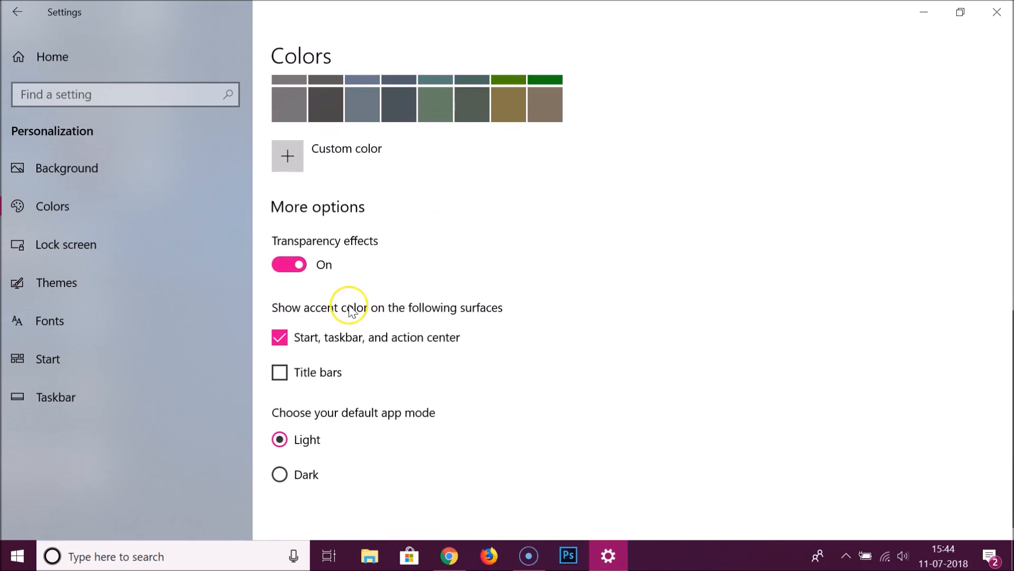
pyautogui.moveTo(289, 264)
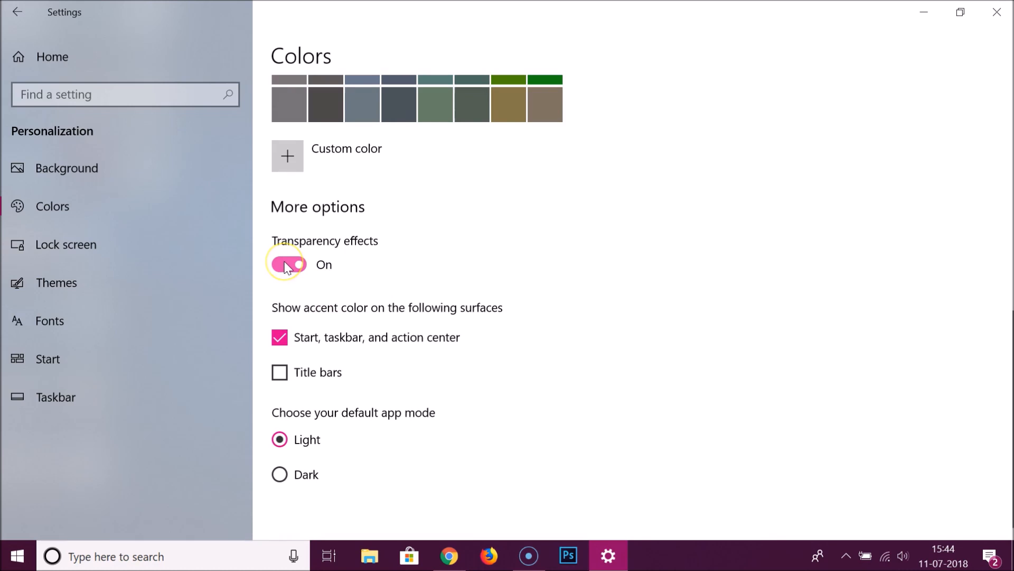
# Toggle Transparency effects off and back on, leaving them enabled
pyautogui.click(287, 264)
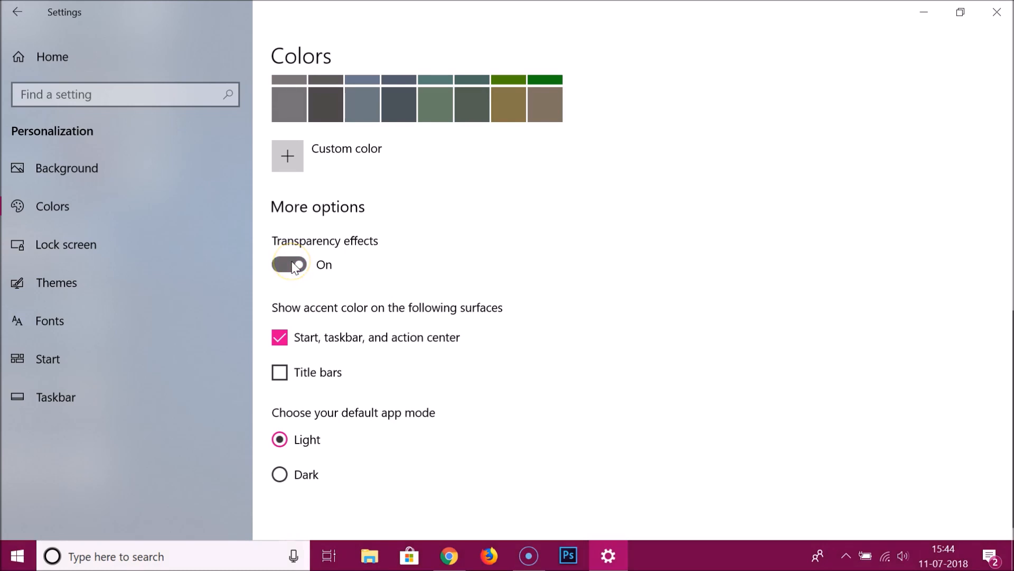
pyautogui.click(289, 264)
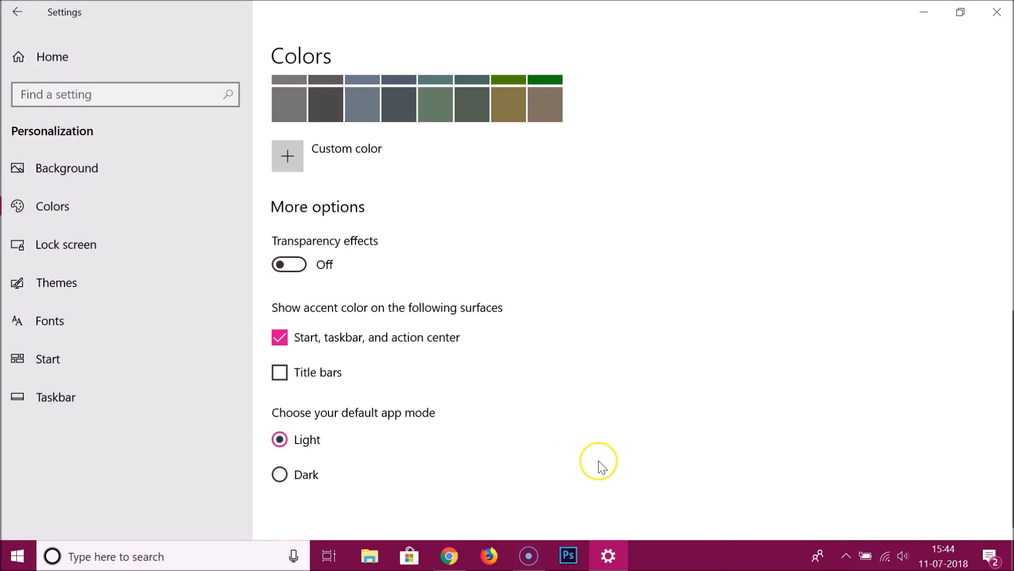
pyautogui.moveTo(684, 554)
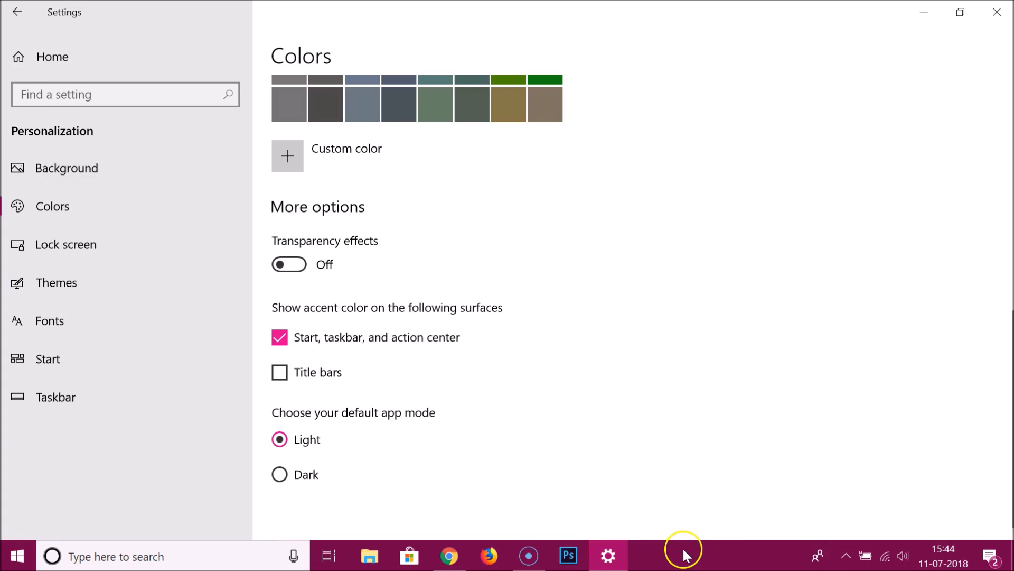
pyautogui.moveTo(321, 271)
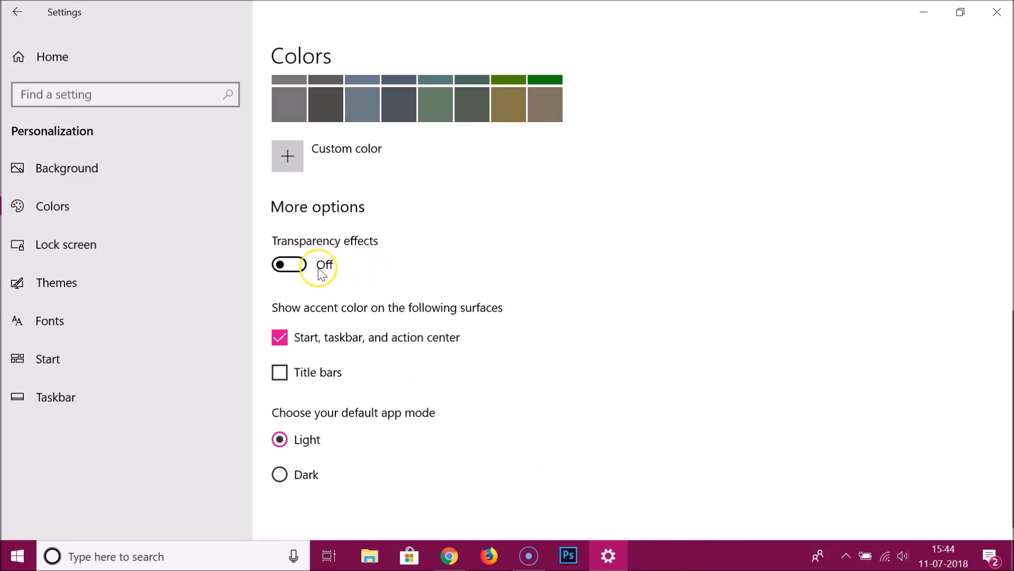
pyautogui.click(287, 264)
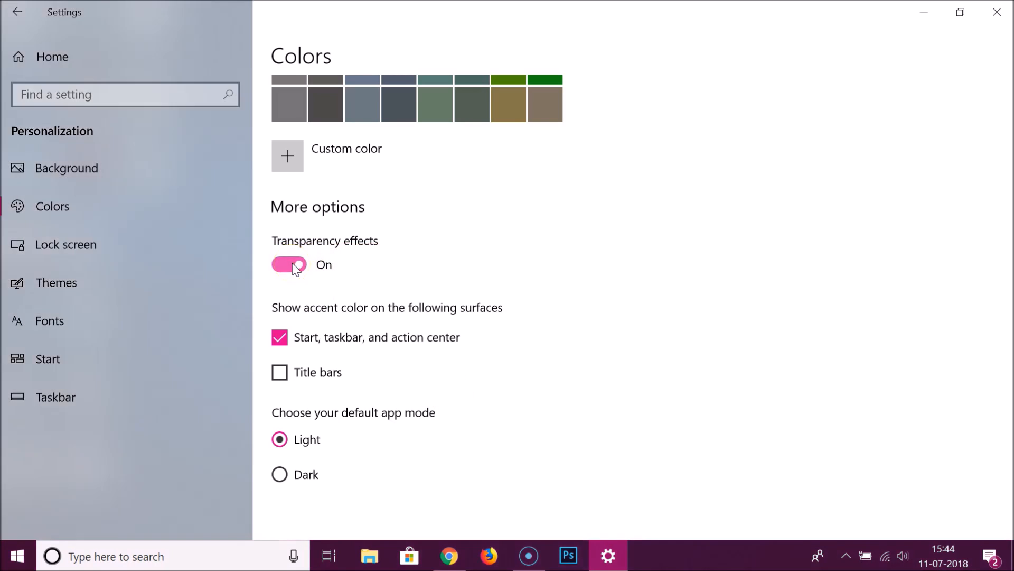
pyautogui.moveTo(623, 496)
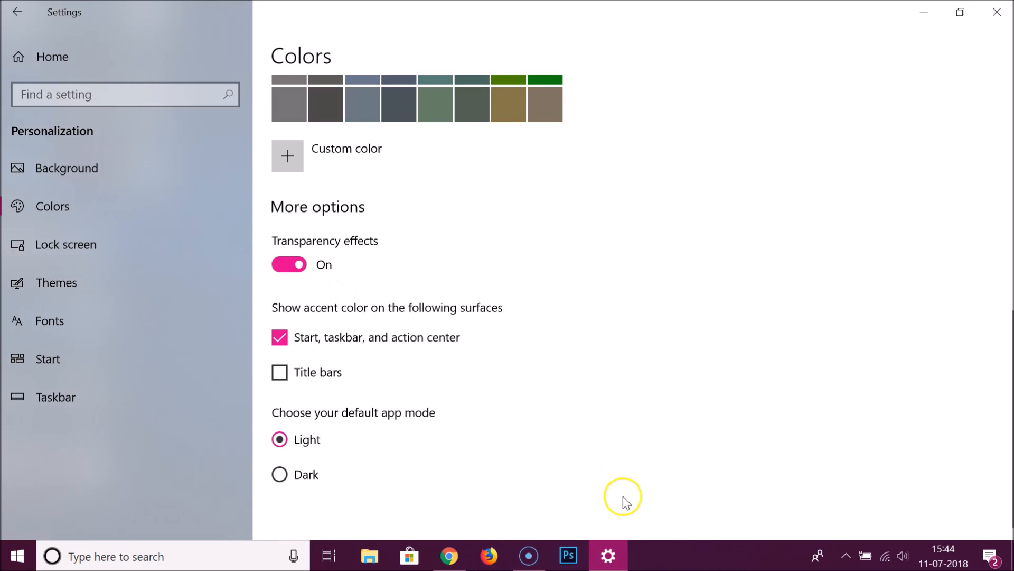
pyautogui.moveTo(264, 375)
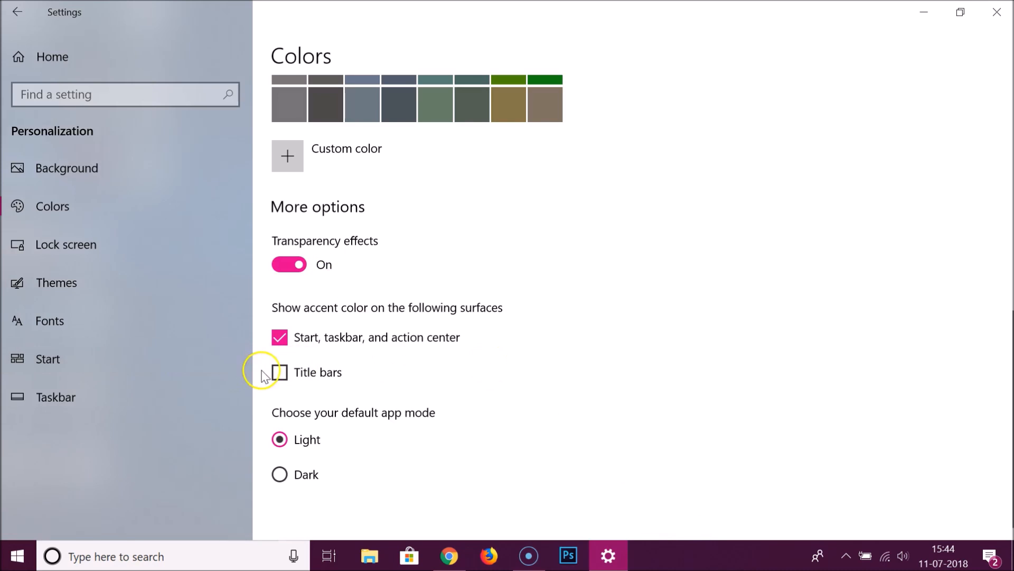
# Show the pink accent on title bars and search for Notepad to check it
pyautogui.click(279, 372)
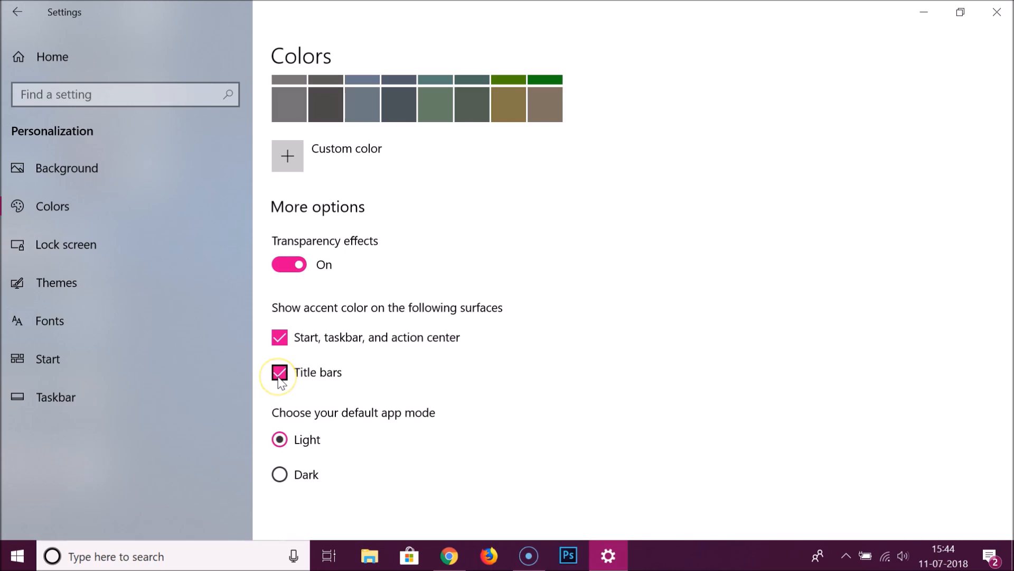
pyautogui.click(279, 372)
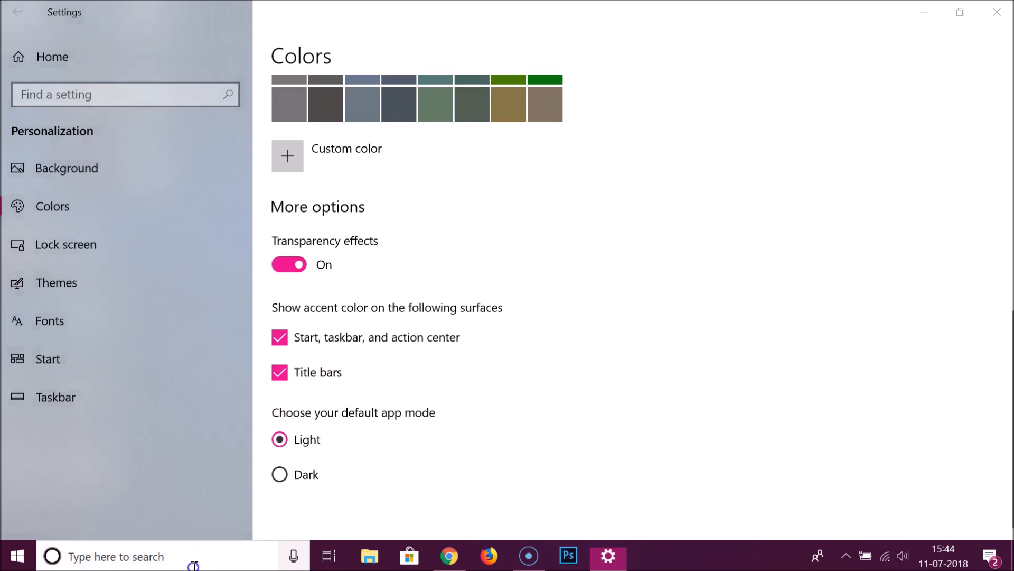
pyautogui.write('notepad')
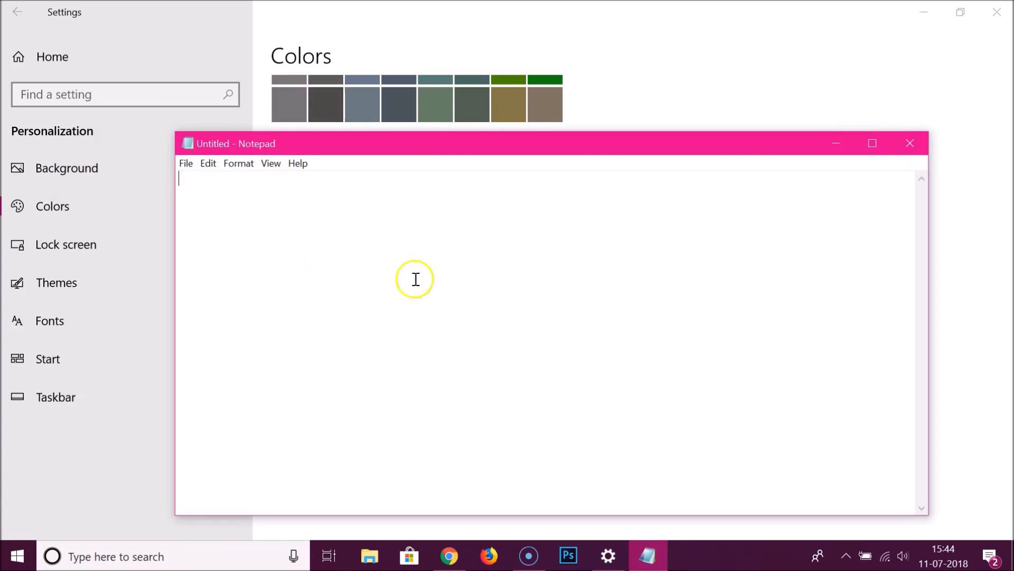
pyautogui.moveTo(589, 142)
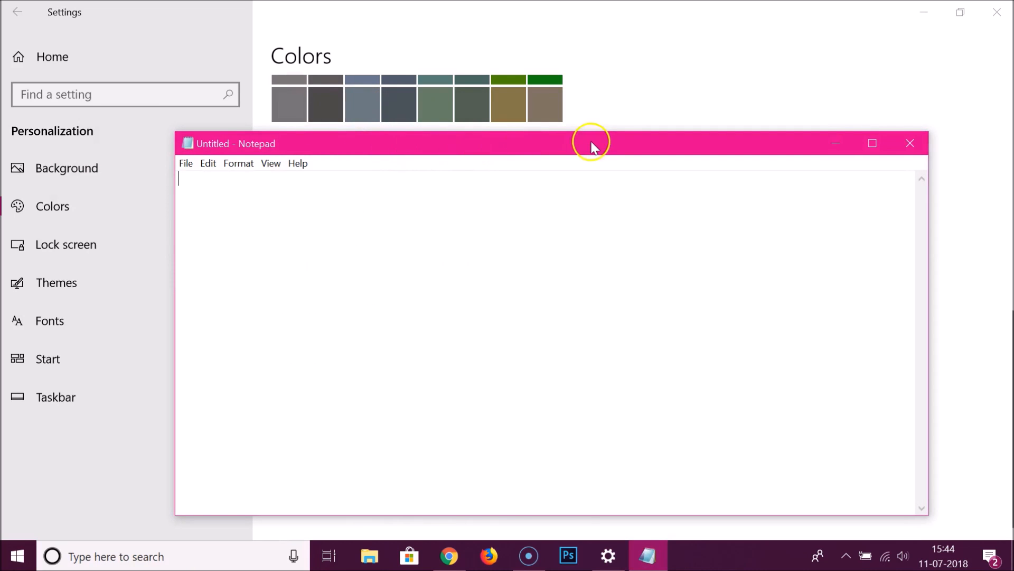
pyautogui.moveTo(834, 143)
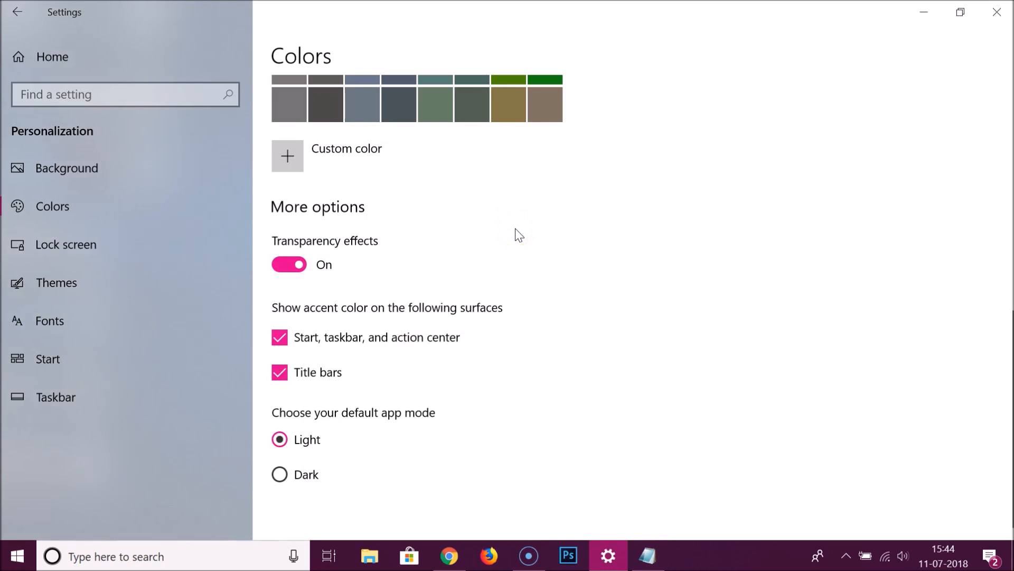
pyautogui.scroll(3)
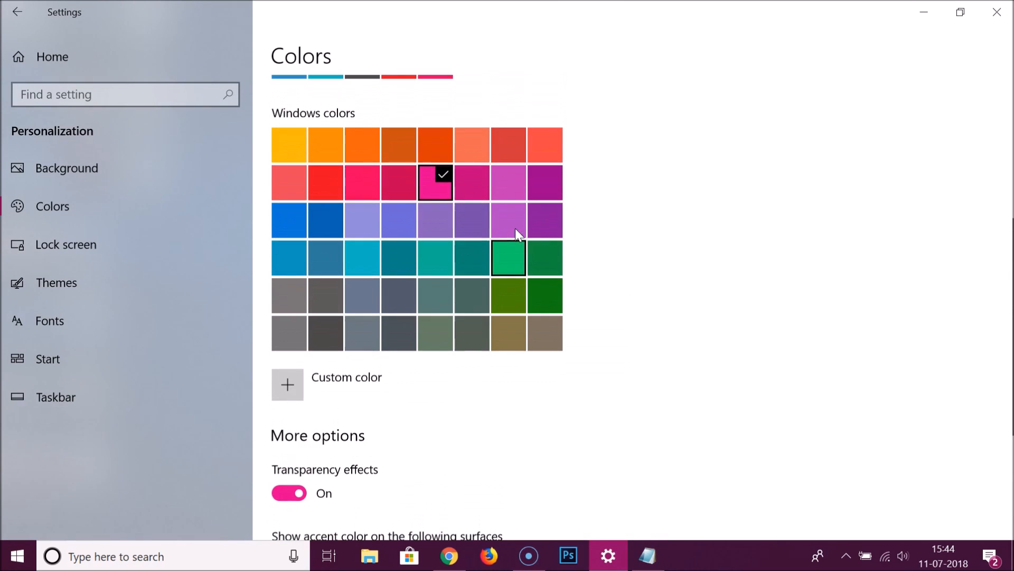
pyautogui.moveTo(679, 557)
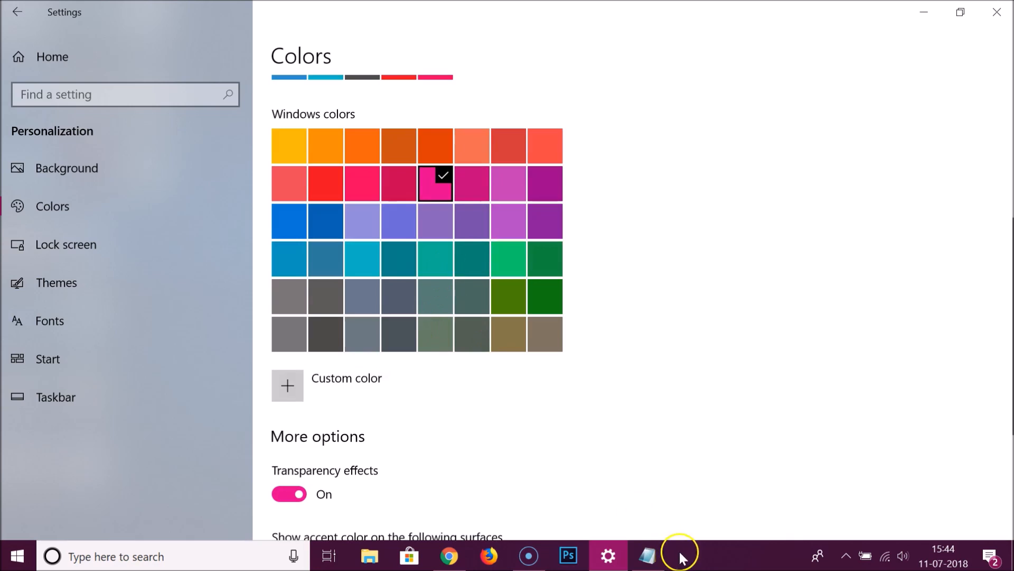
pyautogui.moveTo(704, 561)
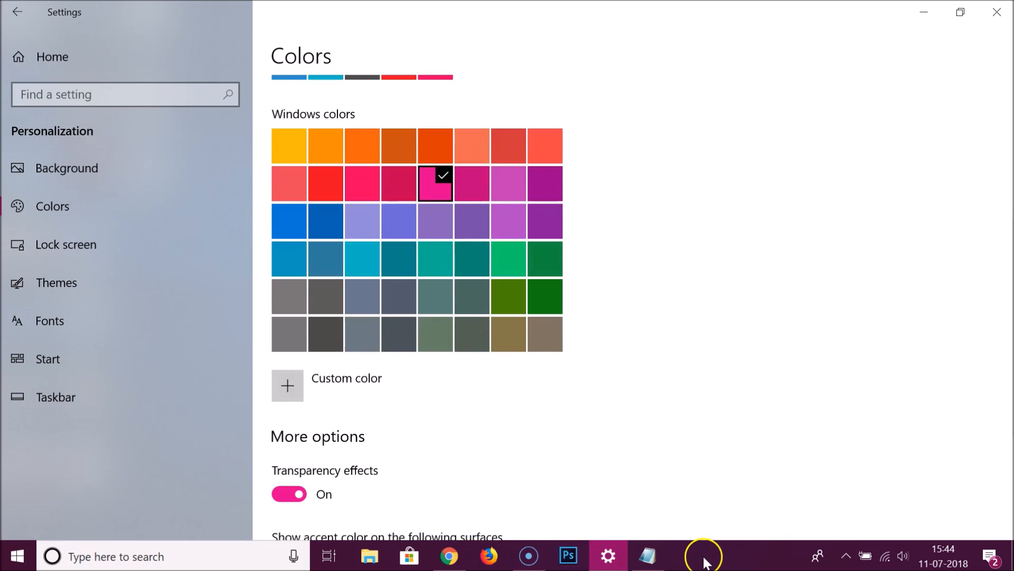